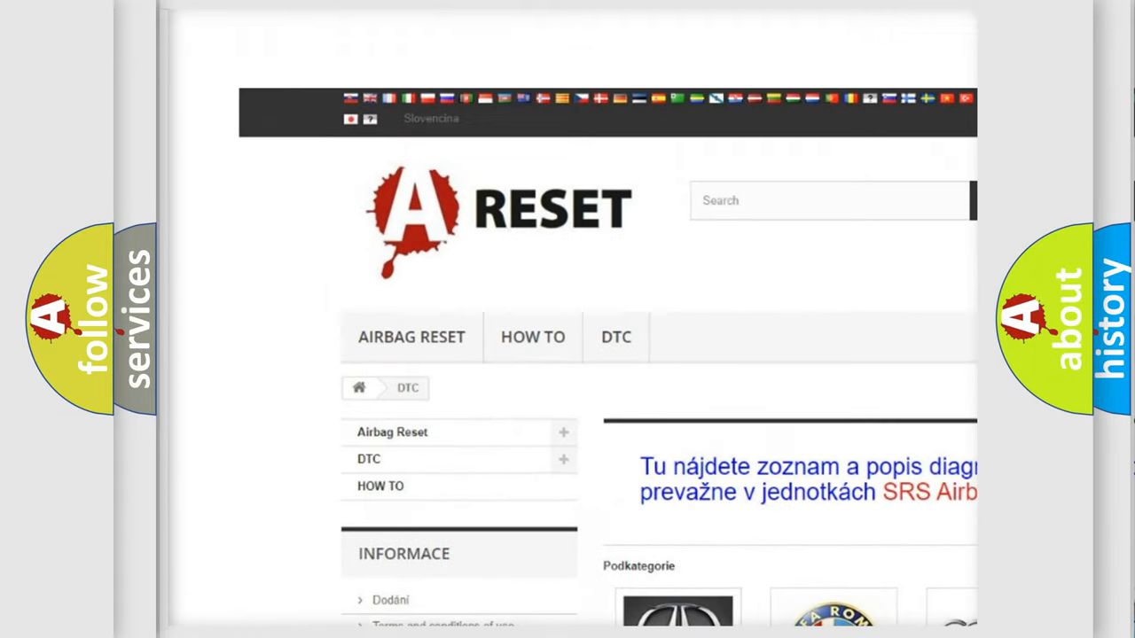
# Scroll down the DTC brand catalogue and open the GMC DTC code list
pyautogui.scroll(-3)
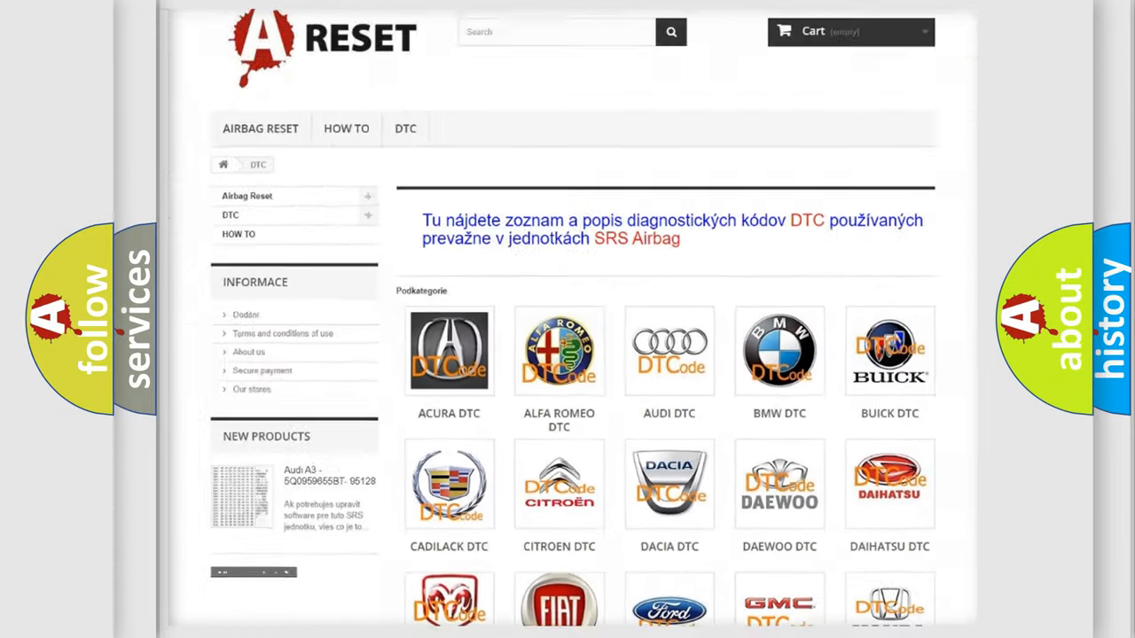
pyautogui.scroll(-3)
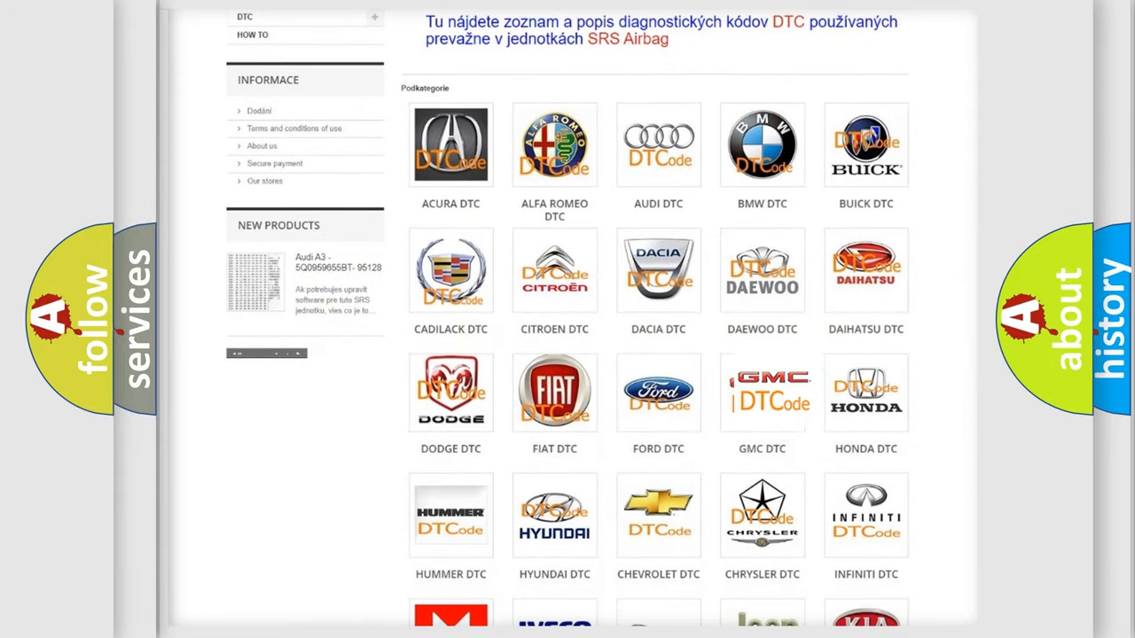
pyautogui.click(762, 392)
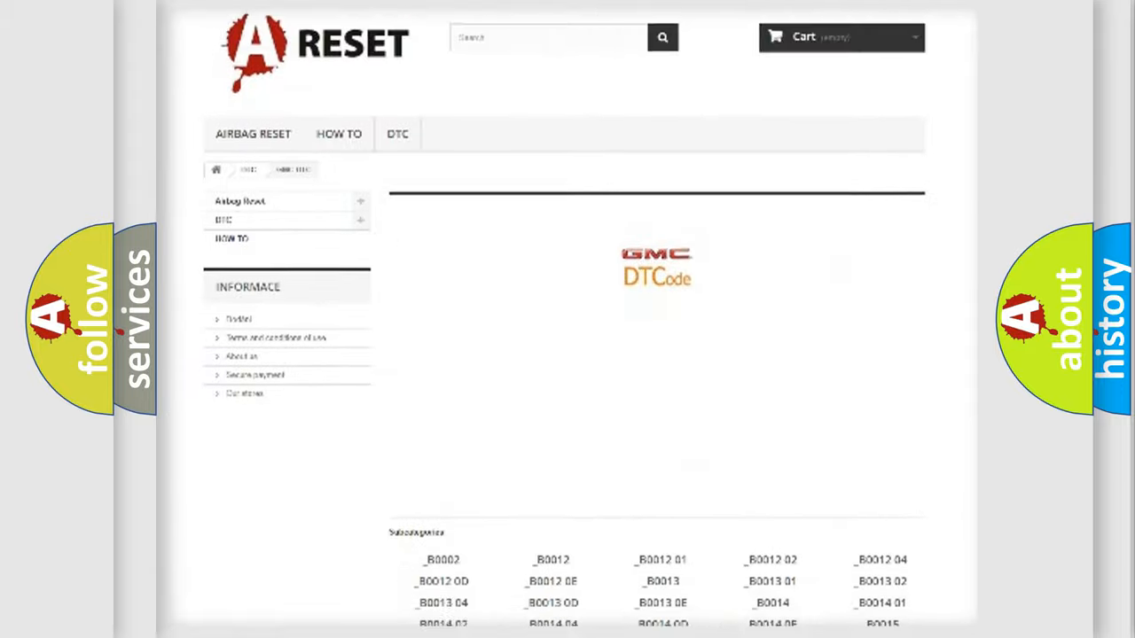